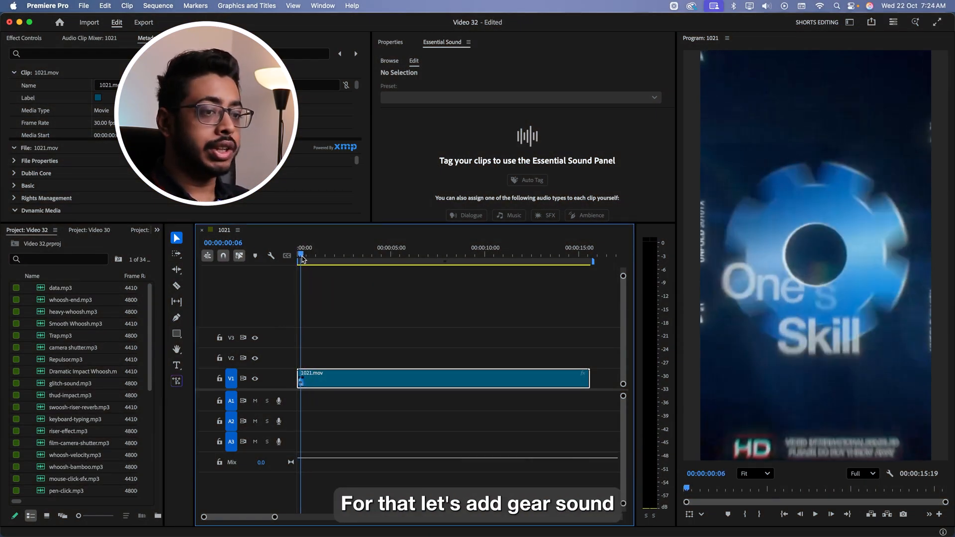
# Place Gear Fast.mp3 on audio track A1 and slide it to 00:00.
pyautogui.moveTo(67, 467); pyautogui.dragTo(310, 401)
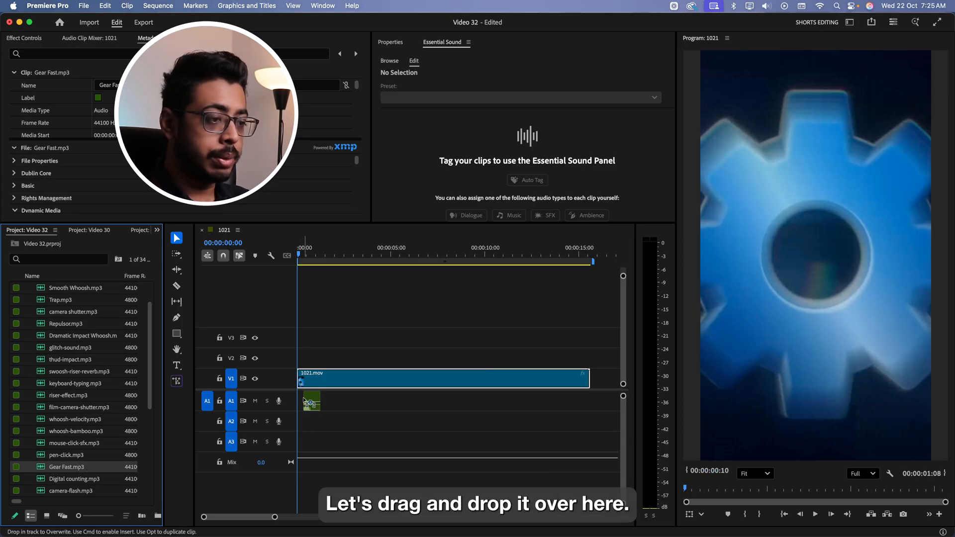
pyautogui.moveTo(310, 401); pyautogui.dragTo(390, 401)
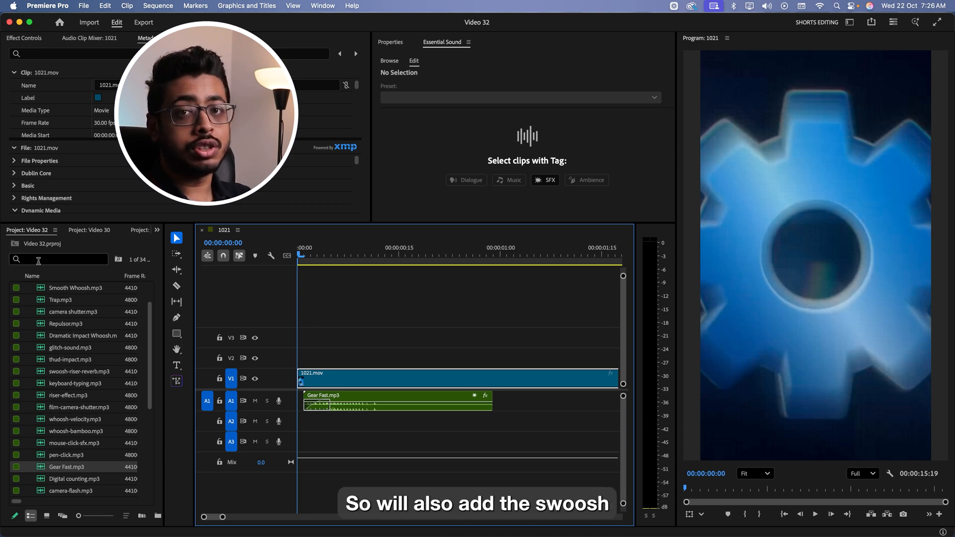
# Add swoosh-simple.mp3 to A2, tag it SFX, lower its volume, and open presets.
pyautogui.write('swo')
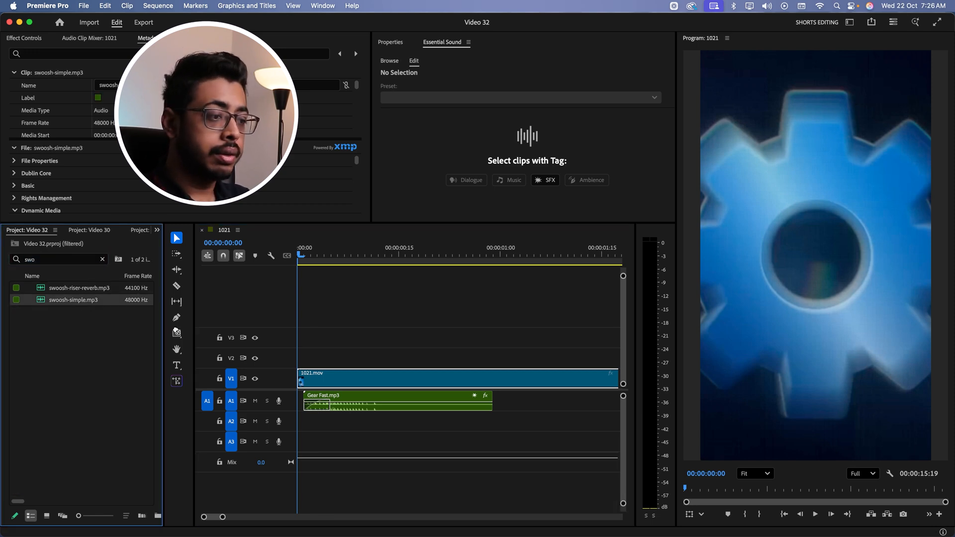
pyautogui.moveTo(72, 299); pyautogui.dragTo(407, 420)
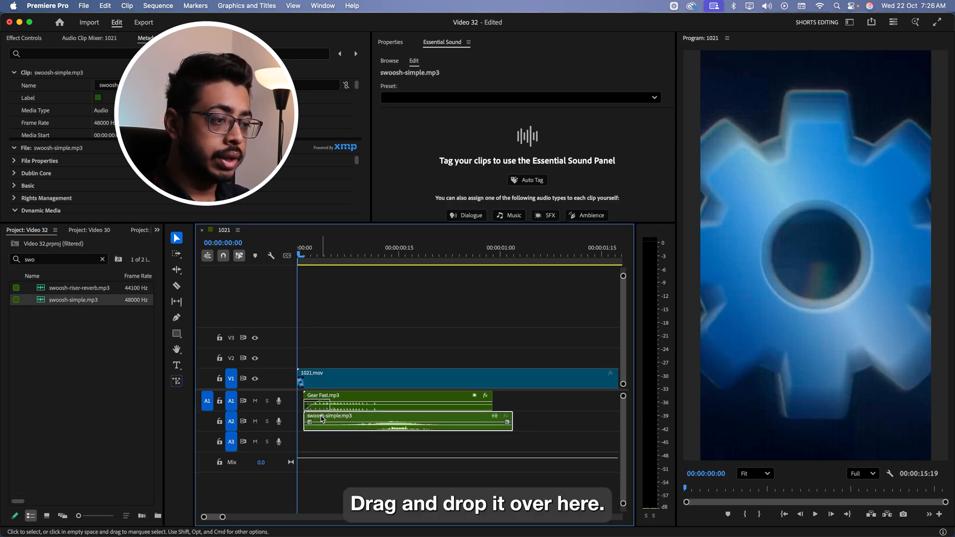
pyautogui.click(551, 214)
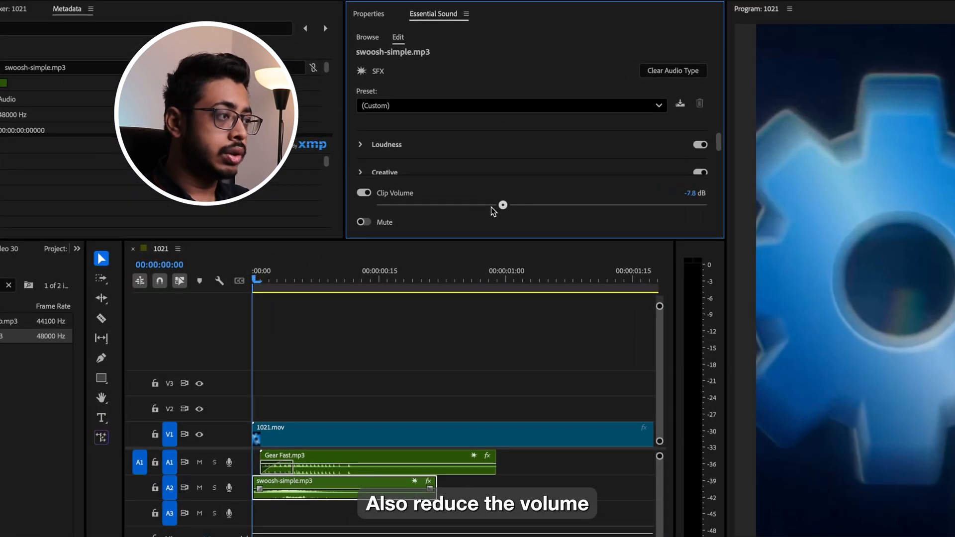
pyautogui.moveTo(502, 204); pyautogui.dragTo(480, 204)
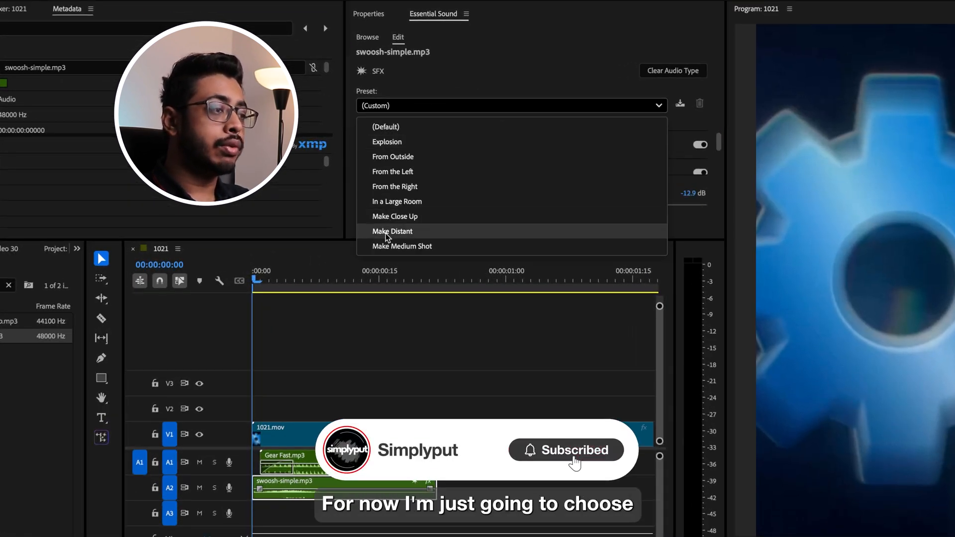
pyautogui.click(392, 231)
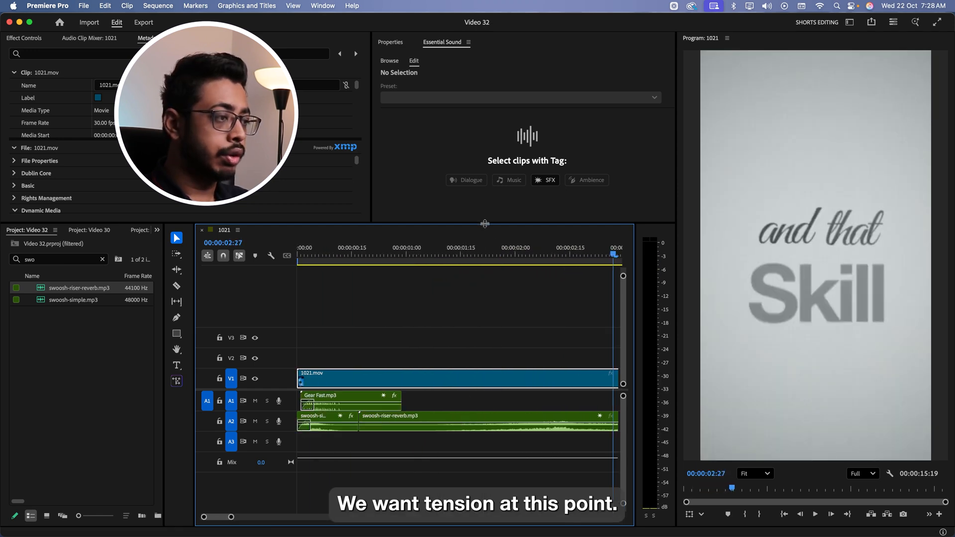
# Select the swoosh-riser-reverb clip on A2 and lower its Clip Volume to -14.3 dB.
pyautogui.click(475, 253)
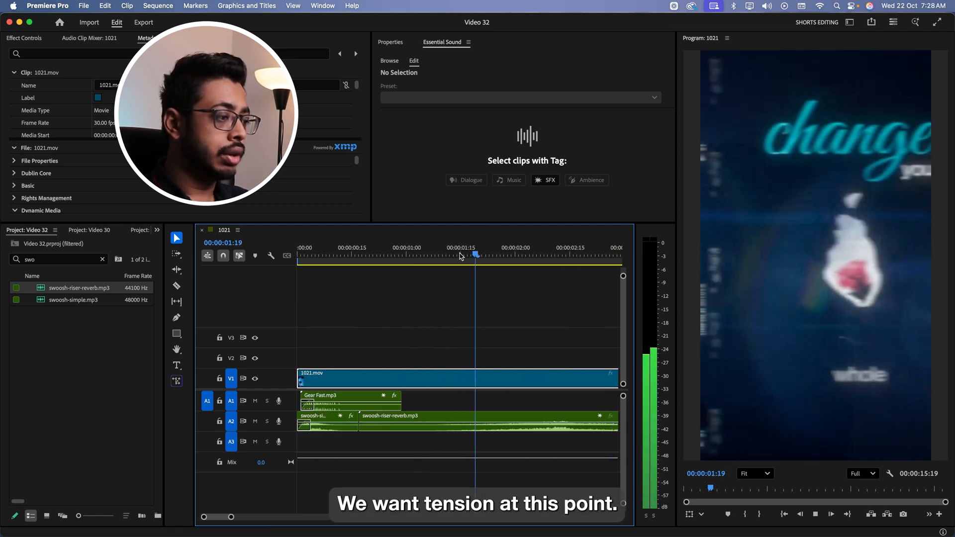
pyautogui.click(426, 420)
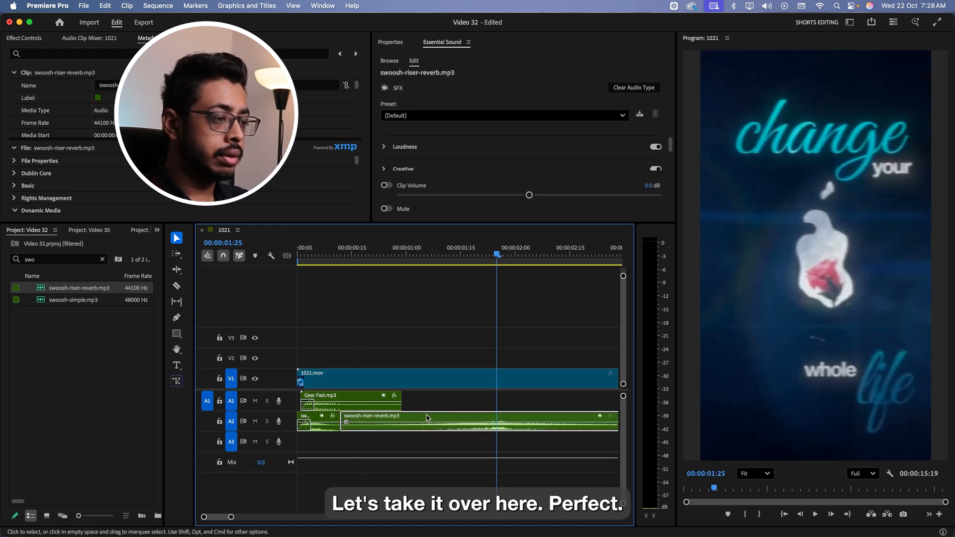
pyautogui.moveTo(529, 195); pyautogui.dragTo(499, 204)
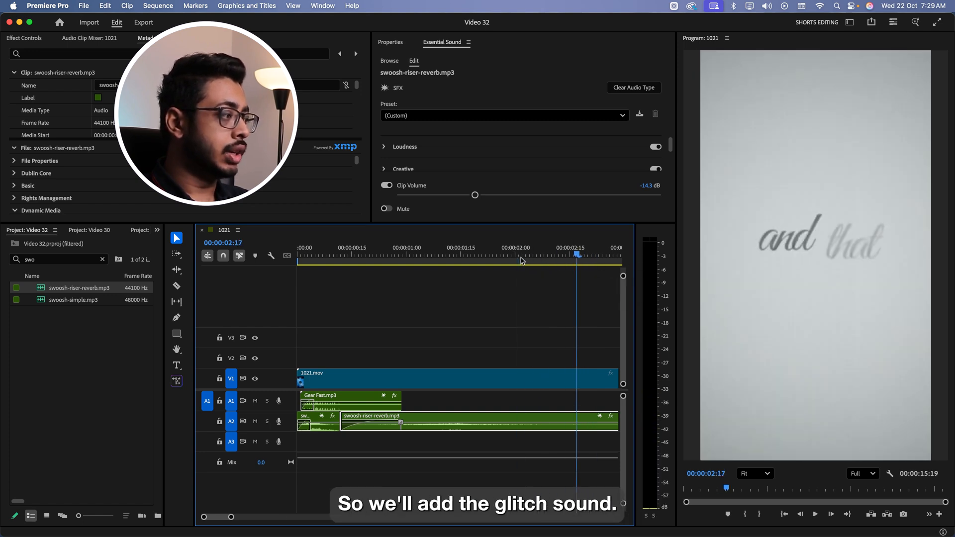
# Clear the Project search and filter for 'gl' to find glitch-sound.mp3.
pyautogui.click(103, 259)
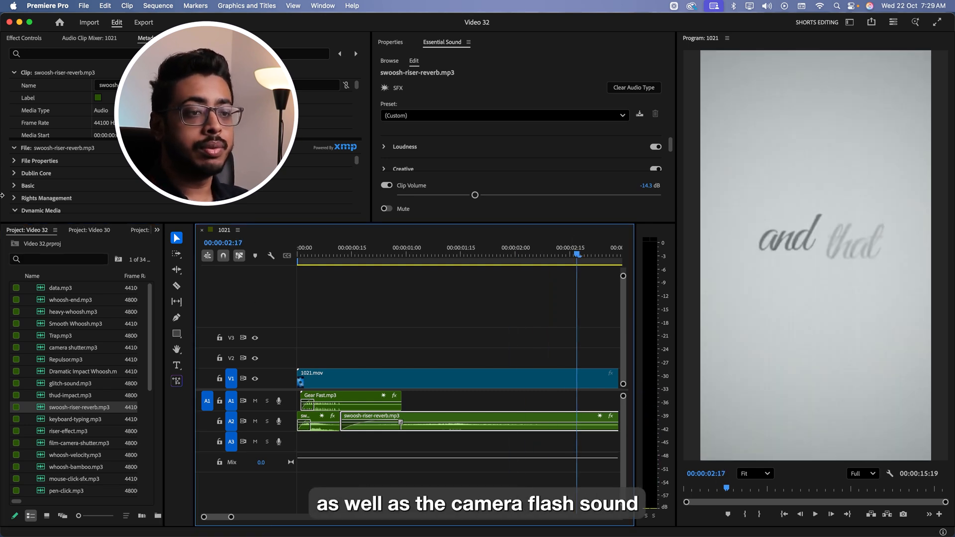
pyautogui.write('gl')
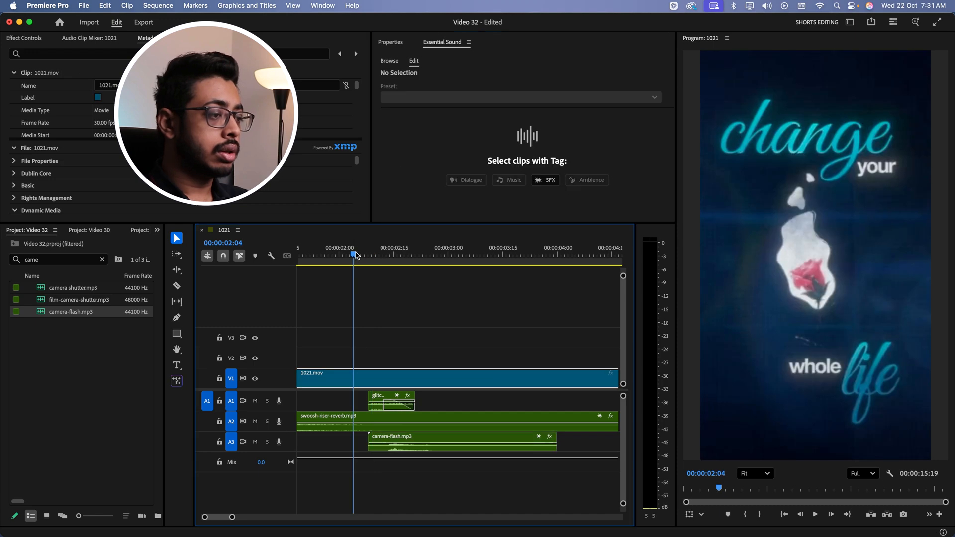
# Select the camera-flash clip on A3 and save the project.
pyautogui.click(452, 254)
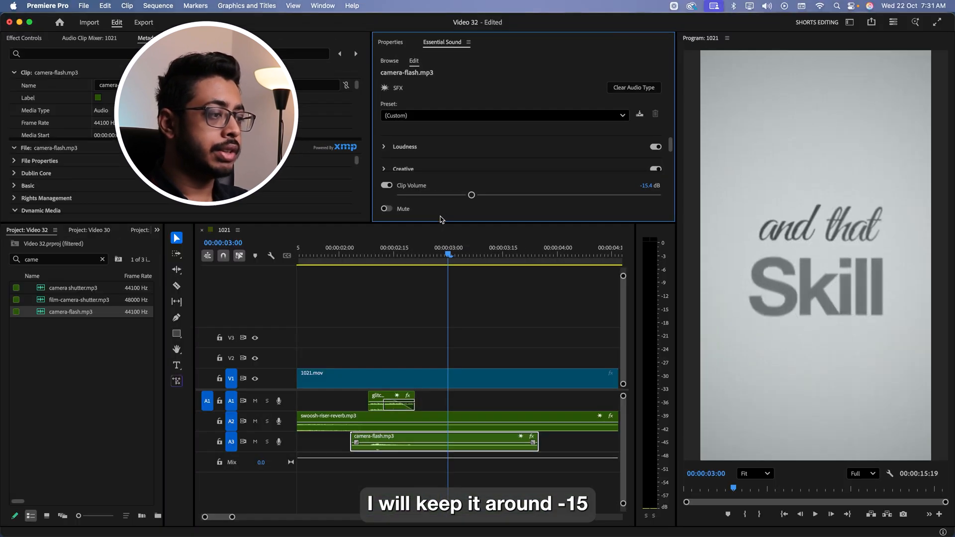
pyautogui.press('cmd+s')
pyautogui.write('swo')
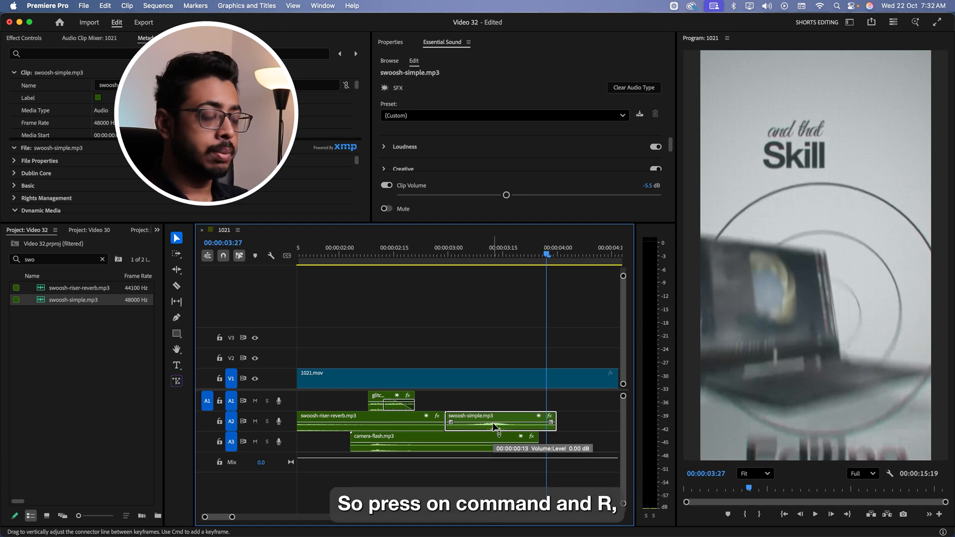
# Open Speed/Duration for the swoosh-simple clip and edit its speed to 75%.
pyautogui.press('cmd+r')
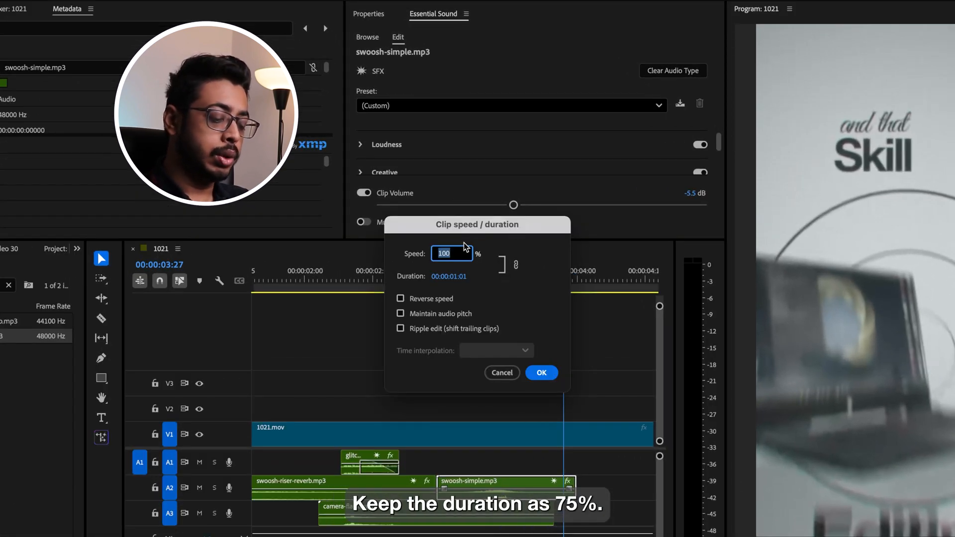
pyautogui.click(540, 372)
pyautogui.write('rep')
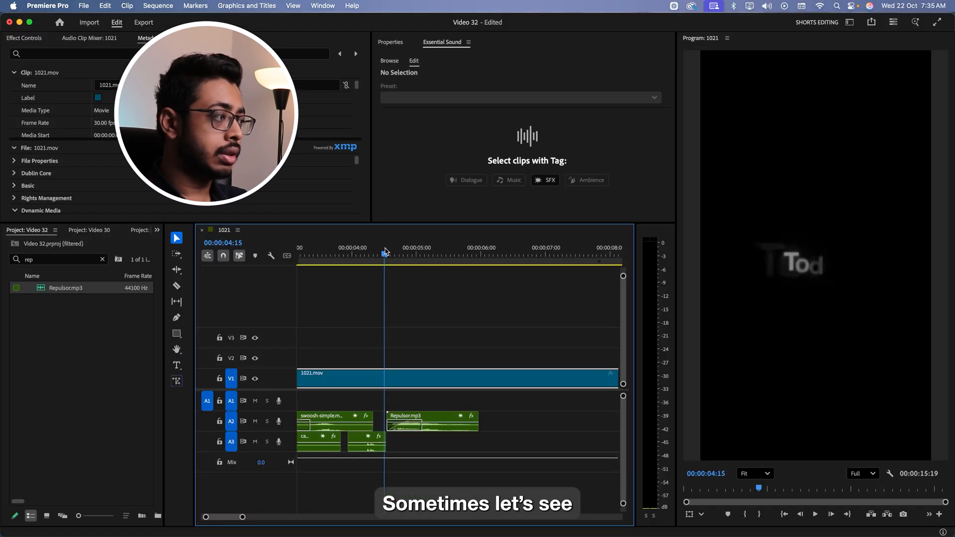
# Scrub the playhead from about six seconds back to five to check Repulsor timing.
pyautogui.click(484, 254)
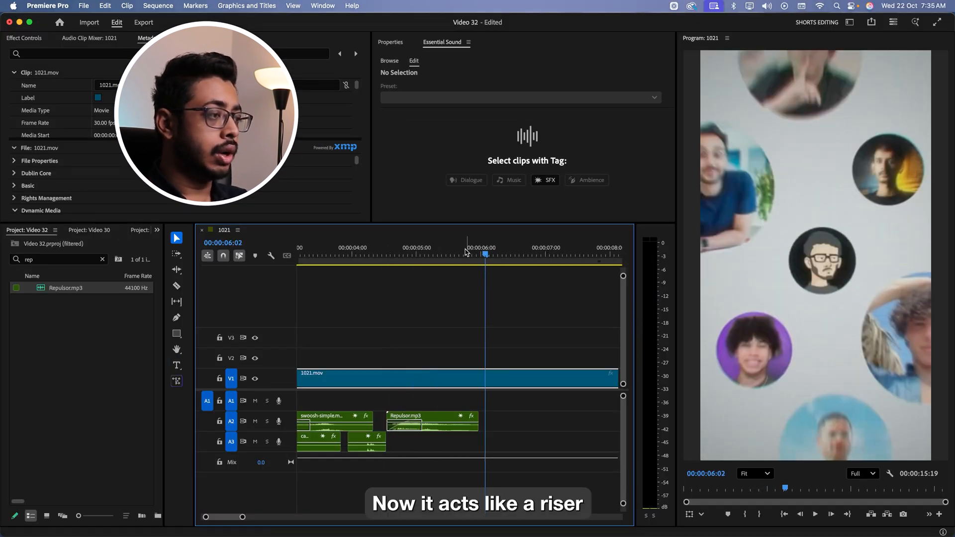
pyautogui.click(377, 254)
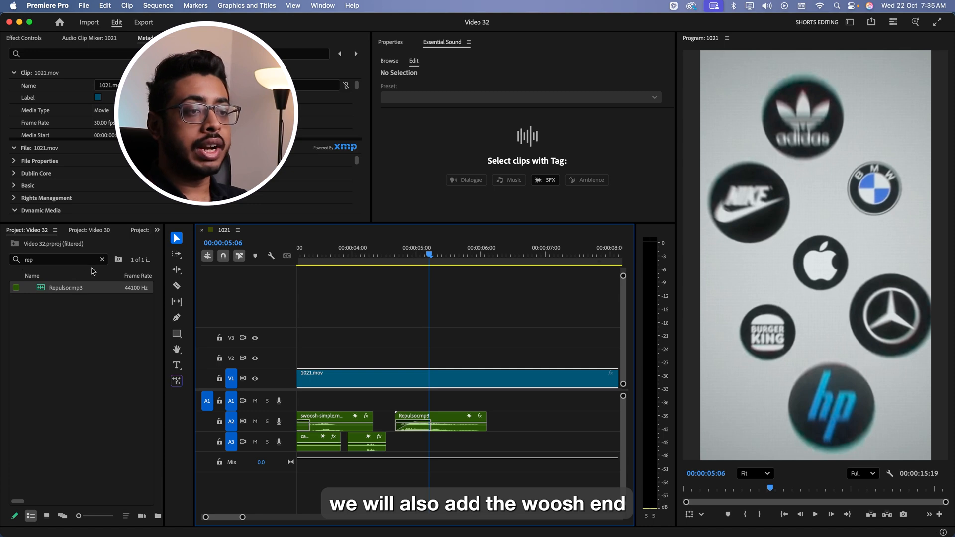
# Search 'who' and park the playhead just past nine seconds.
pyautogui.write('who')
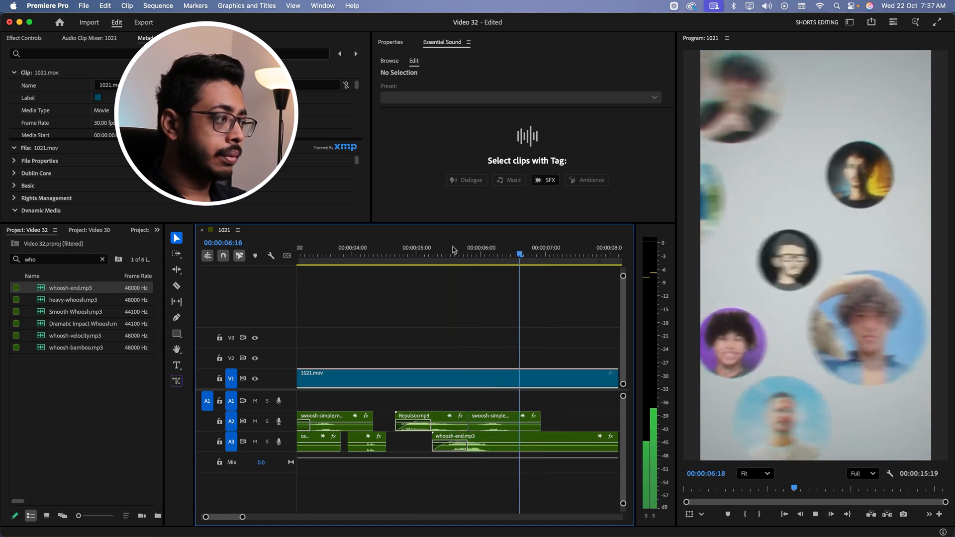
pyautogui.click(516, 416)
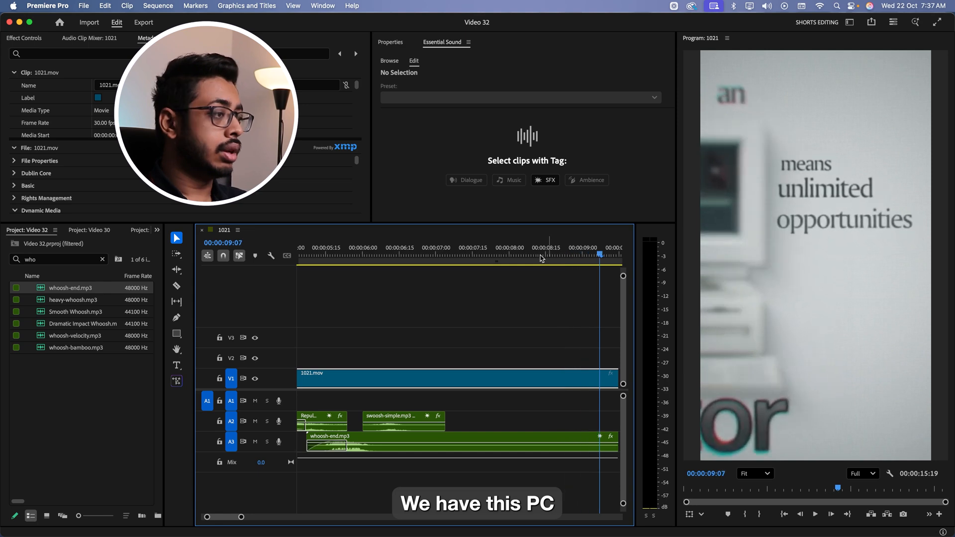
pyautogui.click(453, 256)
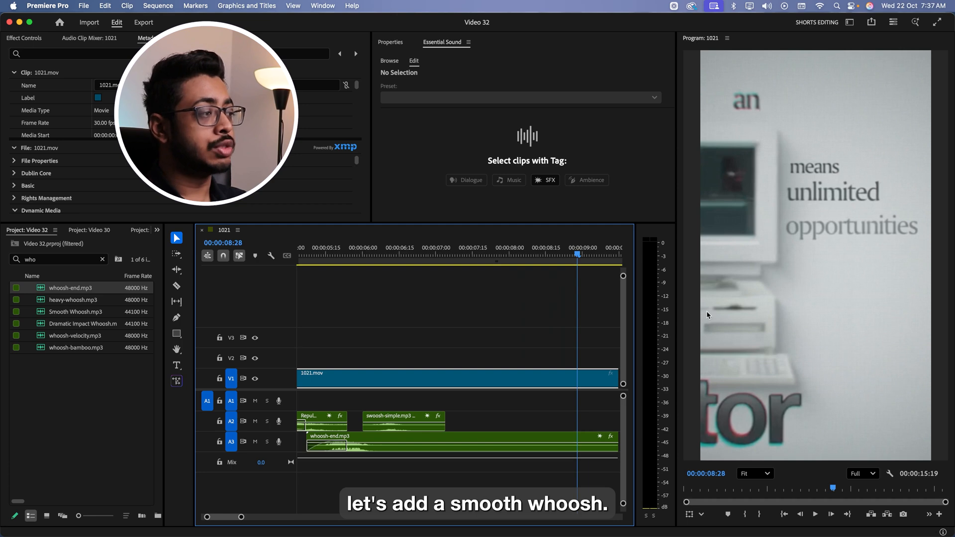
# Clear the search, find Smooth Whoosh.mp3 with 'smoo', then clear the filter again.
pyautogui.click(102, 259)
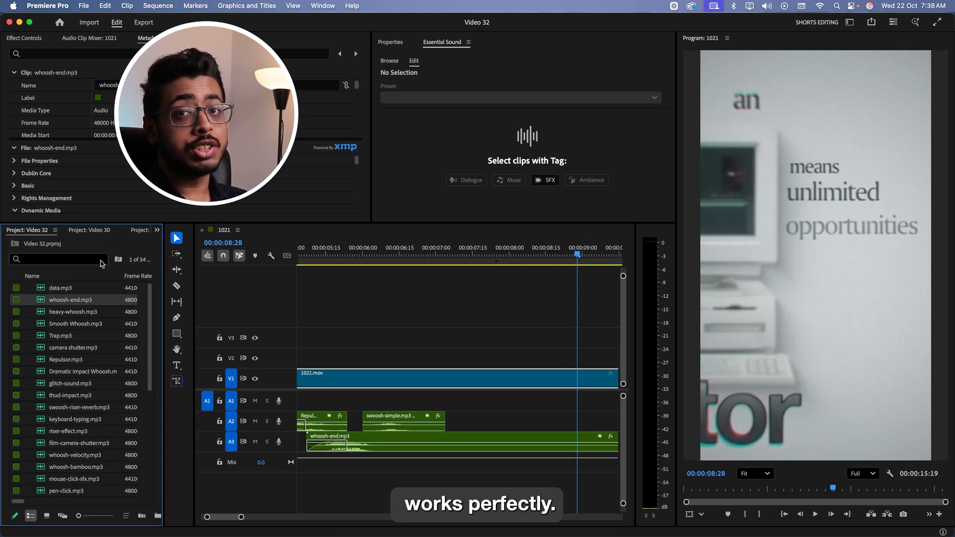
pyautogui.write('smoo')
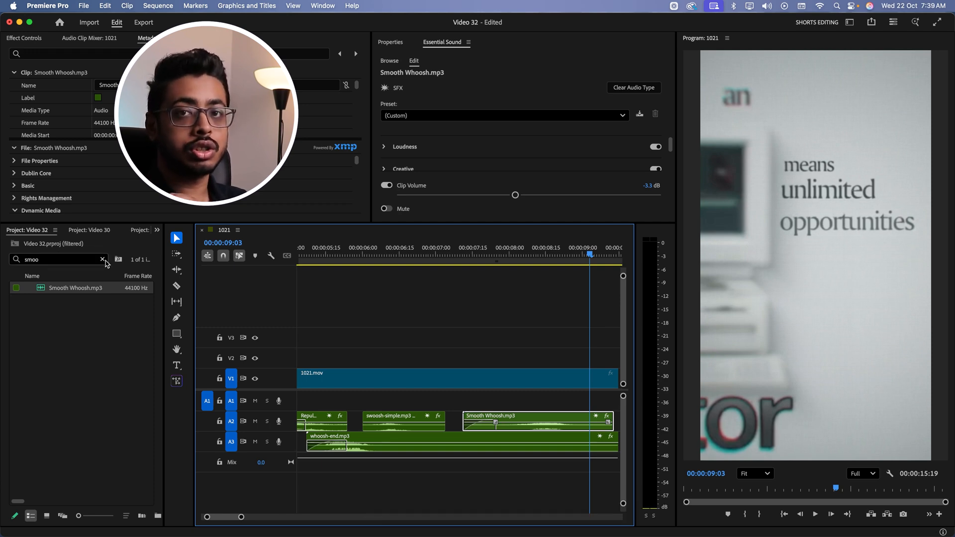
pyautogui.click(102, 259)
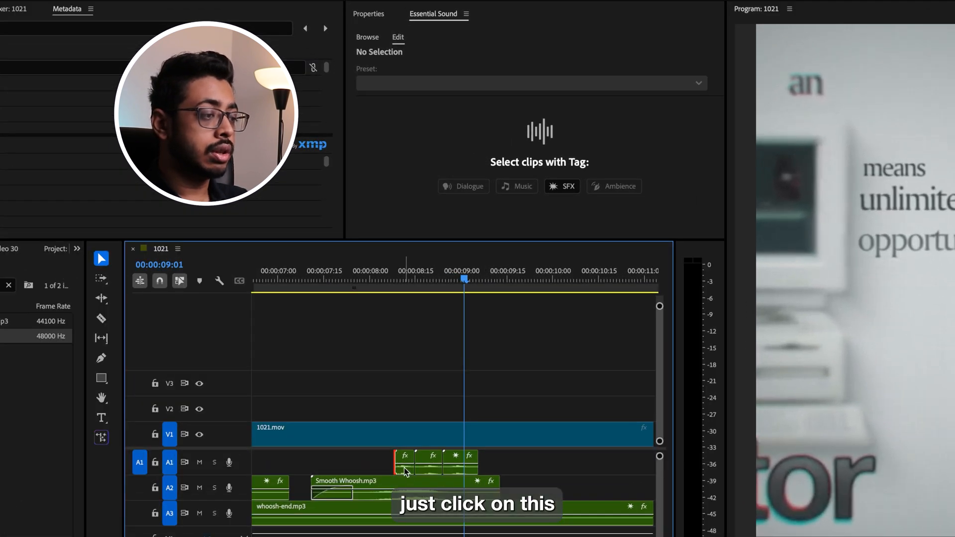
# Select the thud-impact clip and drag its Clip Volume down to about -15 dB.
pyautogui.click(403, 461)
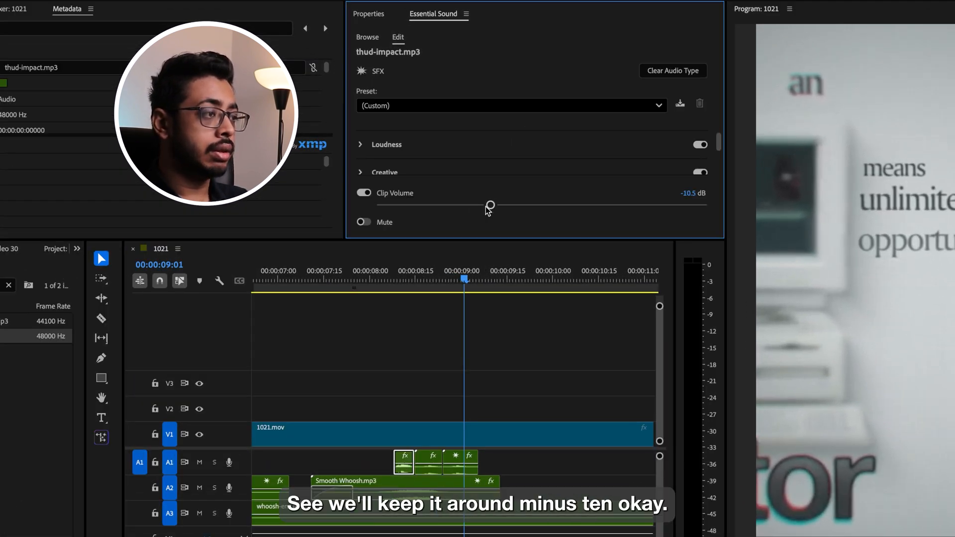
pyautogui.moveTo(490, 204); pyautogui.dragTo(483, 205)
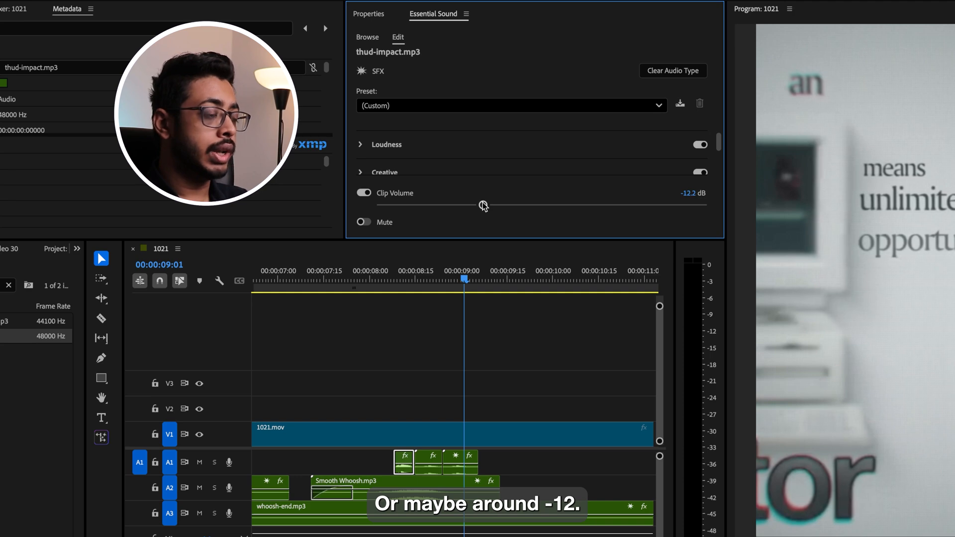
pyautogui.moveTo(481, 206); pyautogui.dragTo(459, 205)
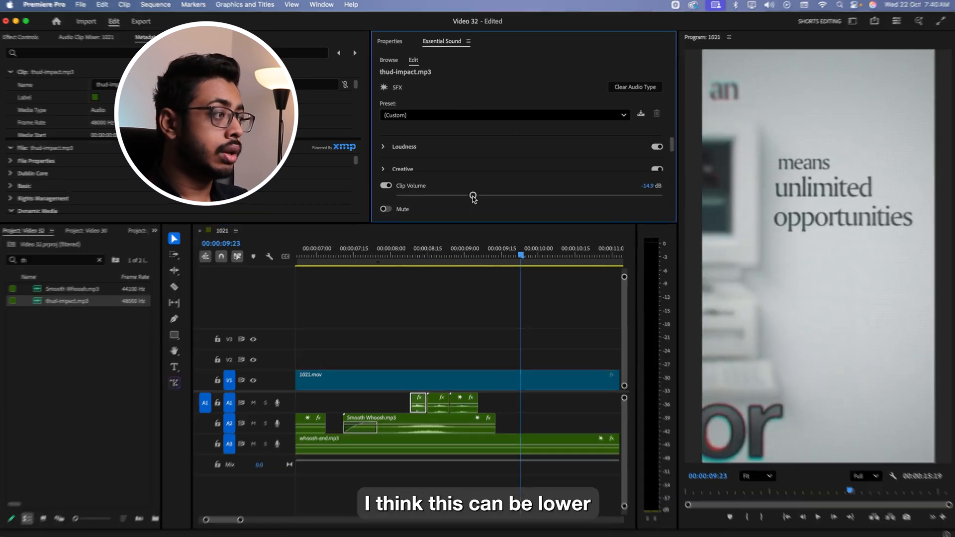
pyautogui.moveTo(473, 196); pyautogui.dragTo(464, 204)
pyautogui.write('fi')
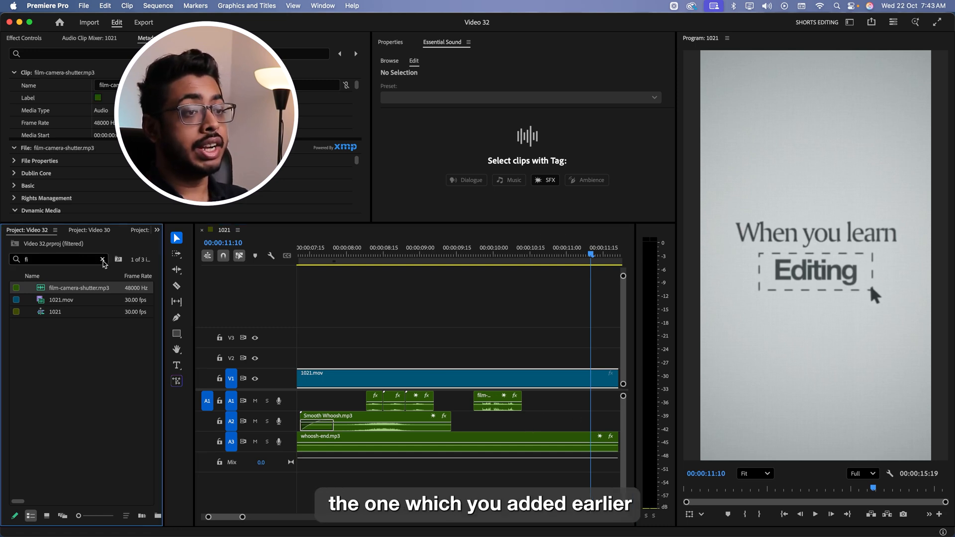
# Search 'ge' and place Gear Fast.mp3 on A2 around eleven seconds.
pyautogui.write('ge')
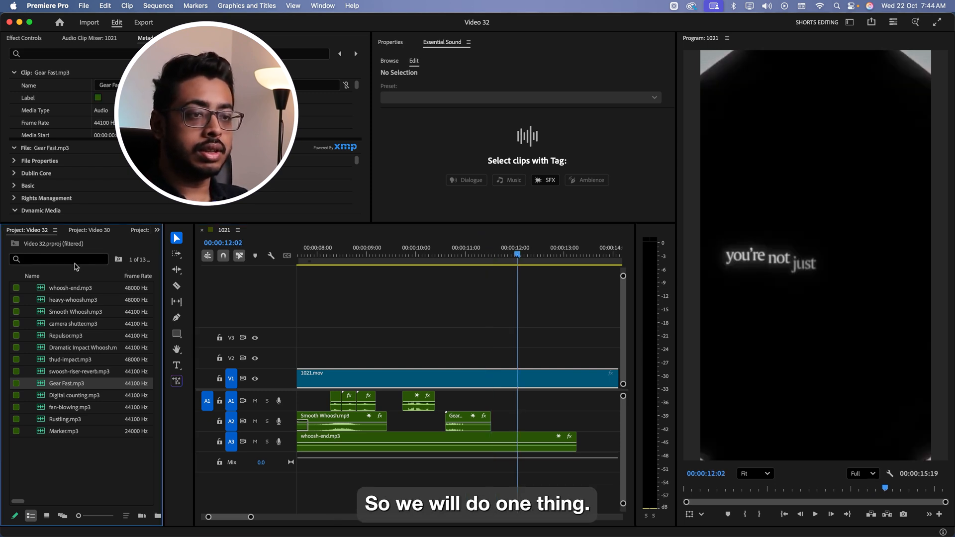
# Add opening-door.mp3 to A2 after Gear Fast and apply the Make Close Up preset.
pyautogui.write('door')
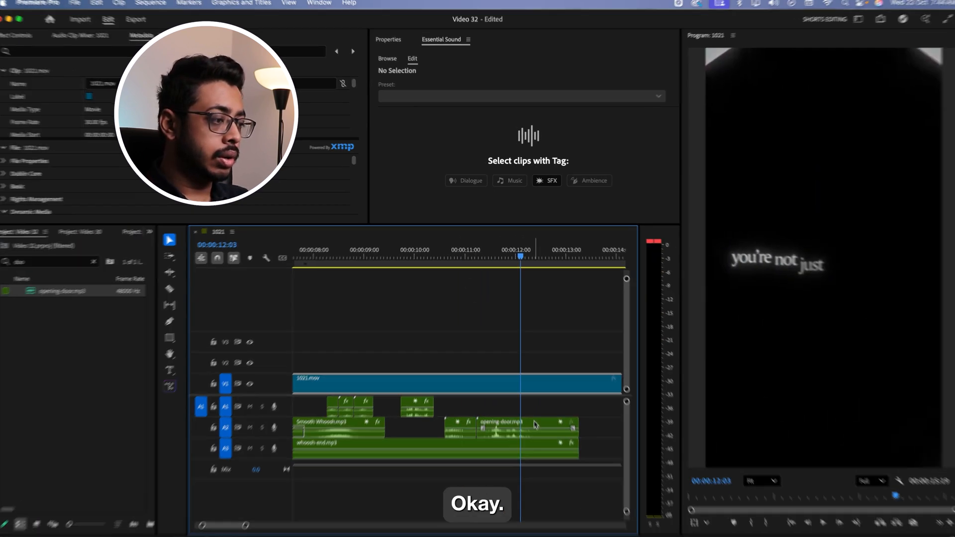
pyautogui.click(500, 424)
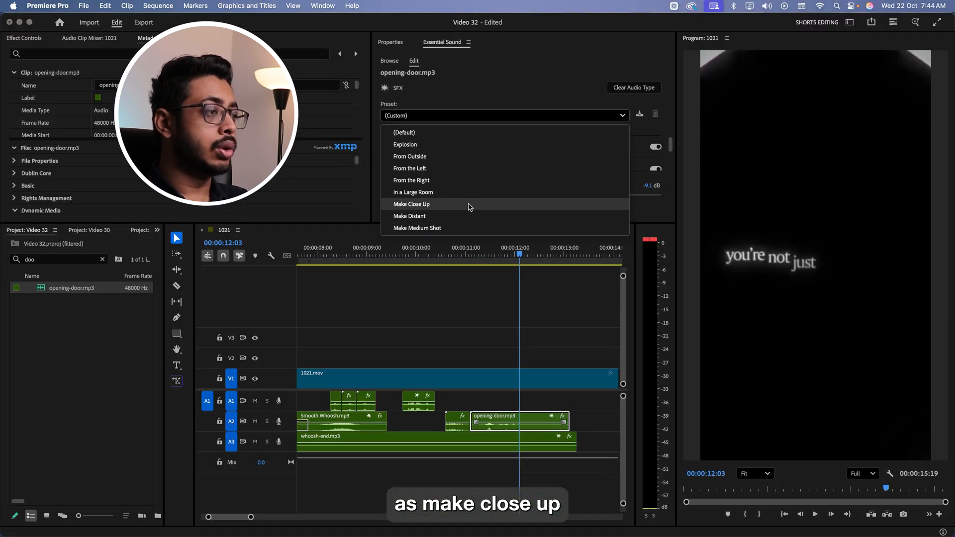
pyautogui.click(411, 204)
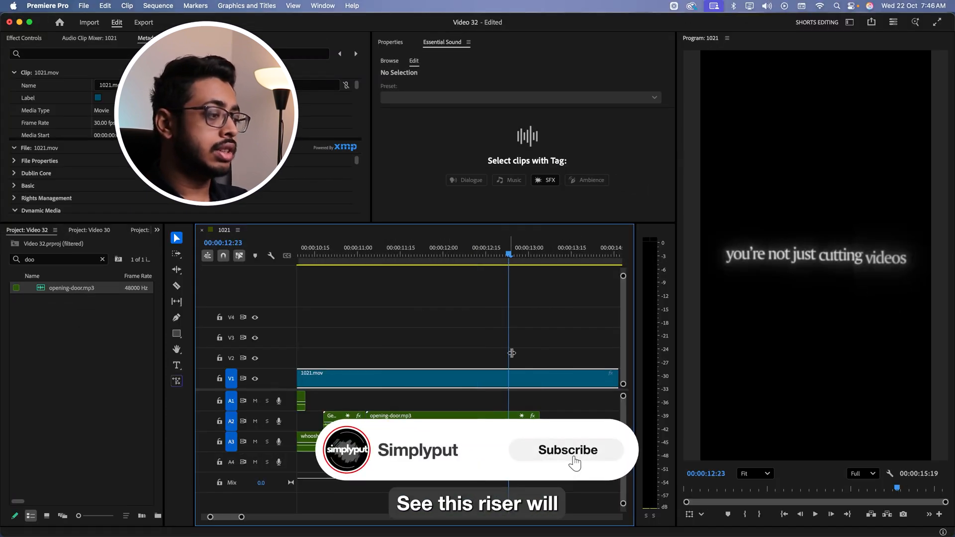
# Move the playhead back and place cinematic-riser.mp3 on track A4.
pyautogui.click(567, 450)
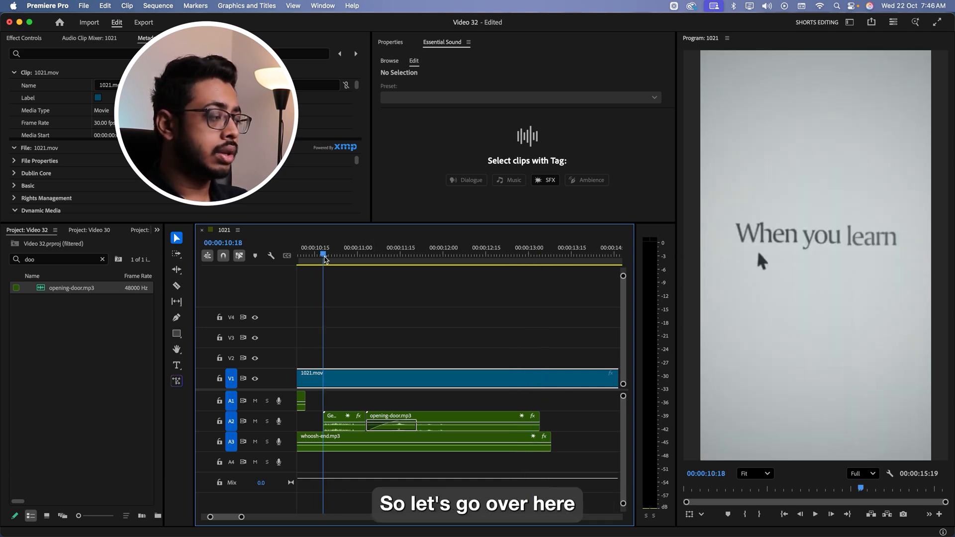
pyautogui.write('c')
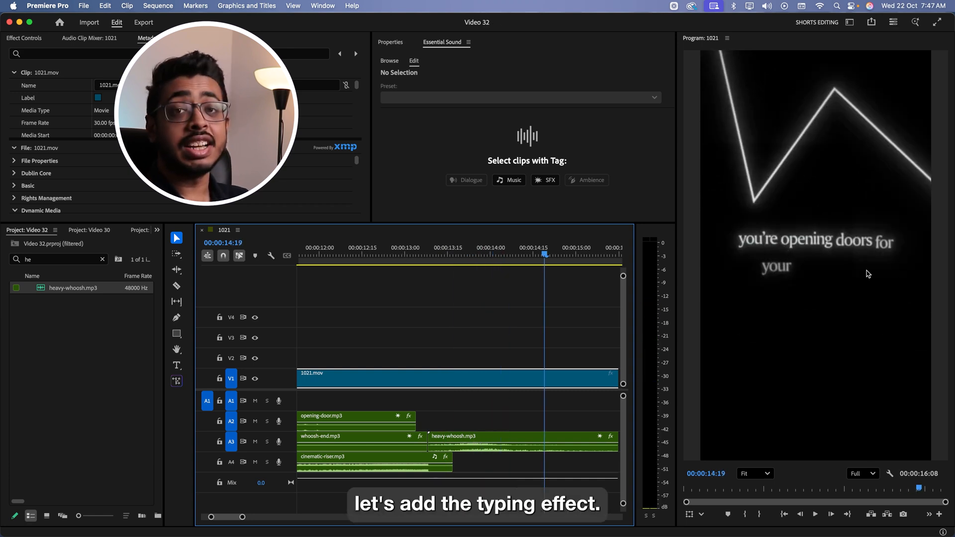
# Place keyboard-typing.mp3 on A4 after the riser and trim its start.
pyautogui.write('typ')
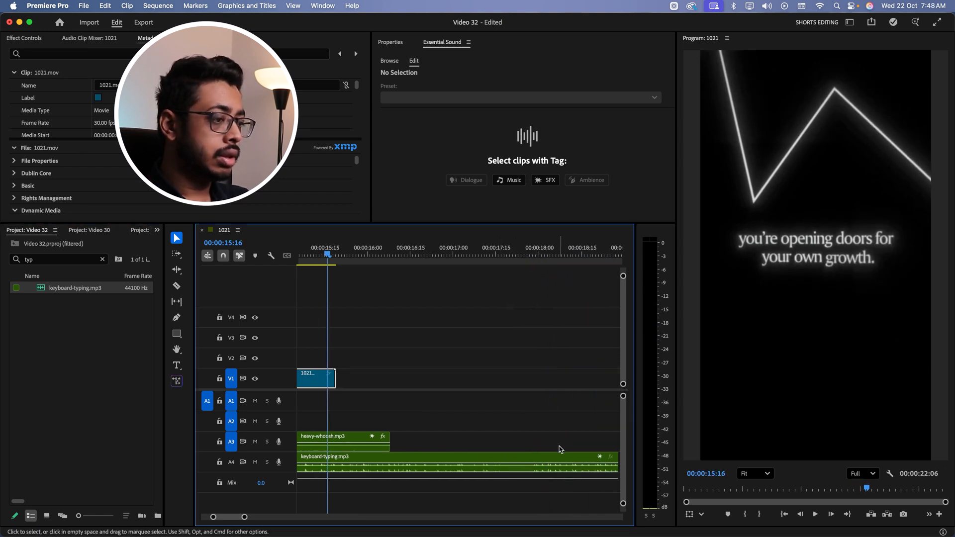
pyautogui.click(341, 436)
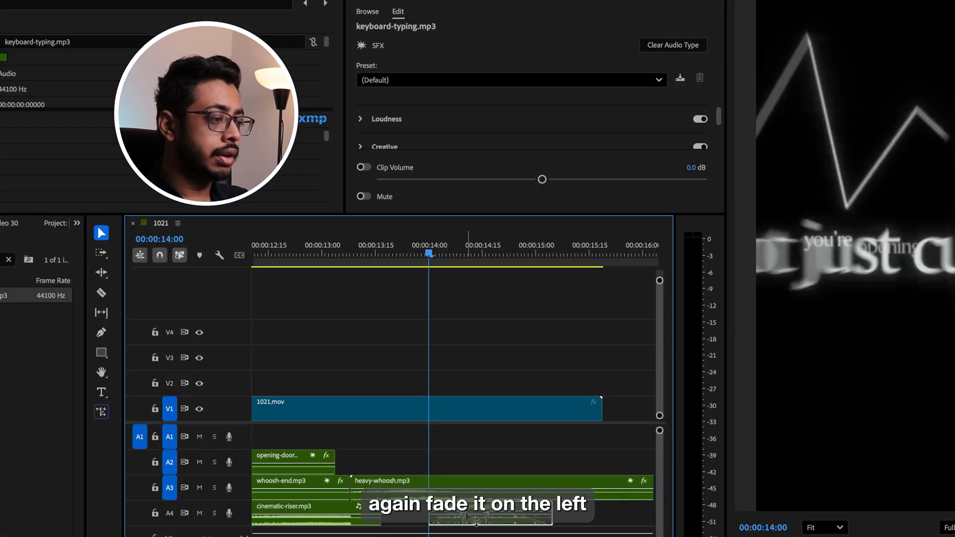
pyautogui.click(565, 253)
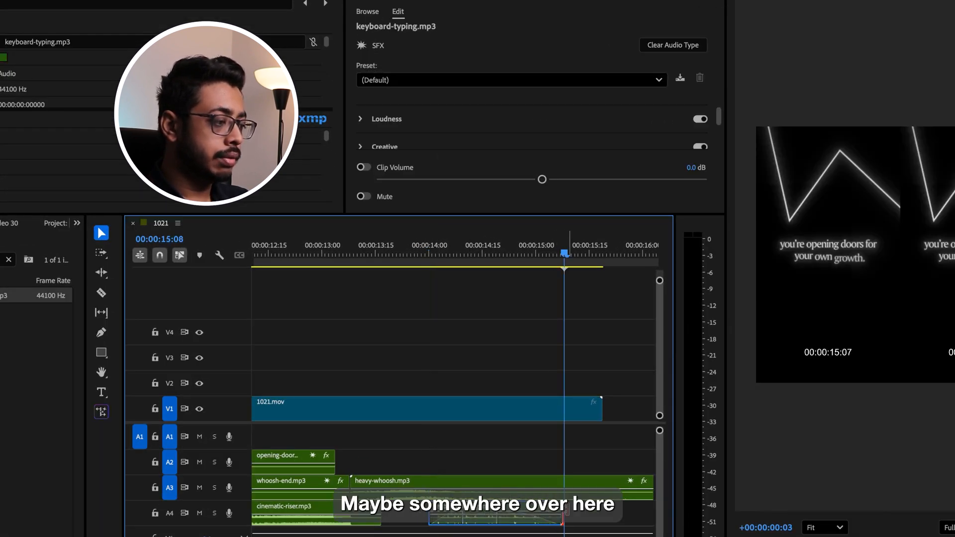